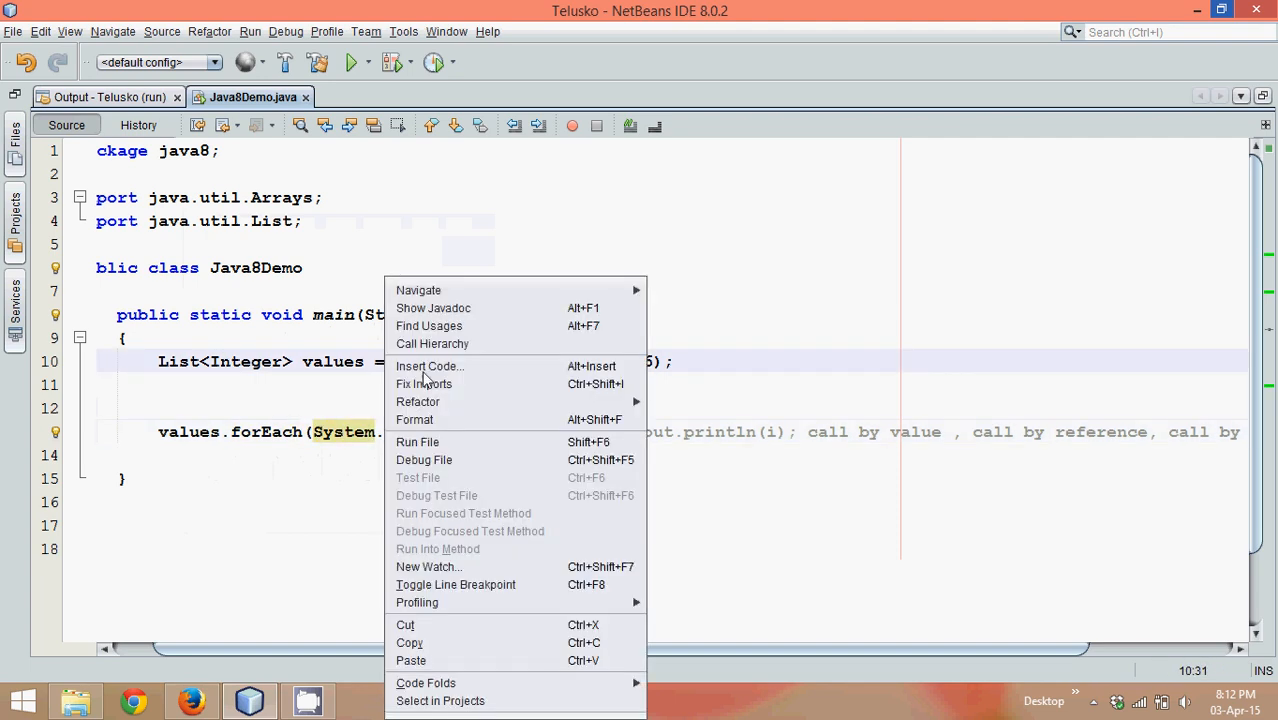
# Step: Run Java8Demo via Run File, printing 1 through 6, and return to its source
pyautogui.click(416, 442)
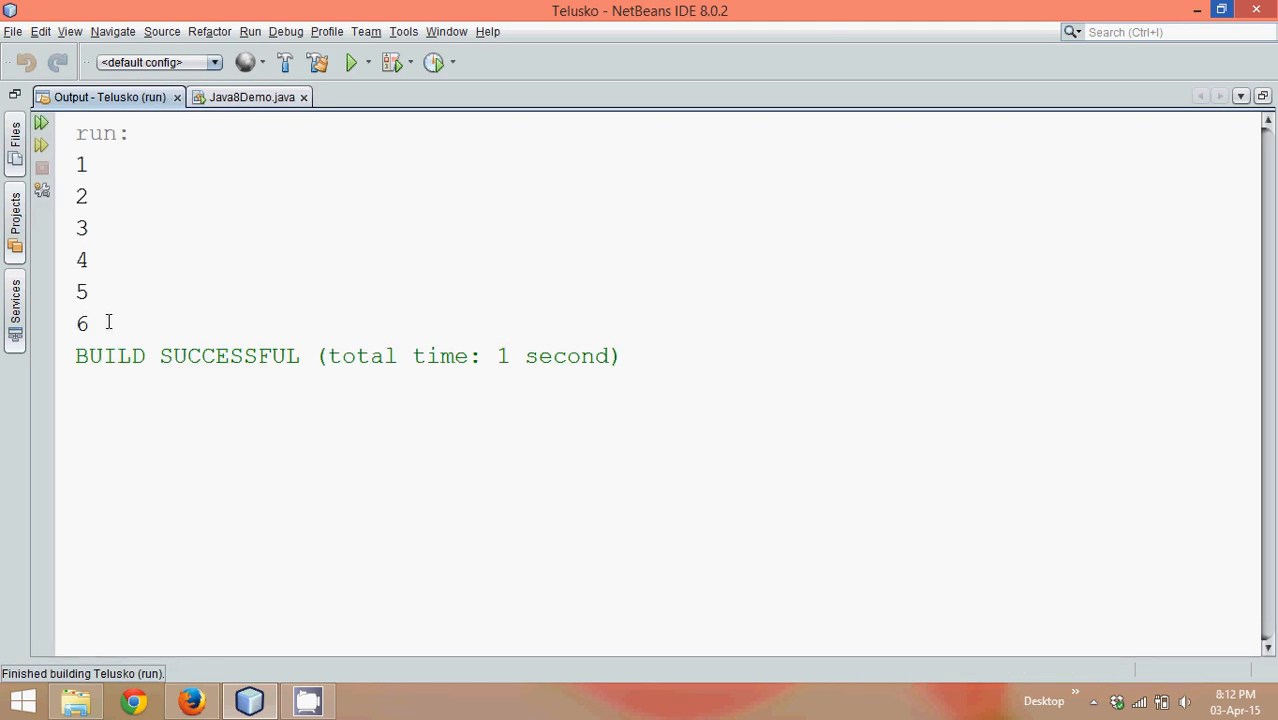
pyautogui.click(252, 96)
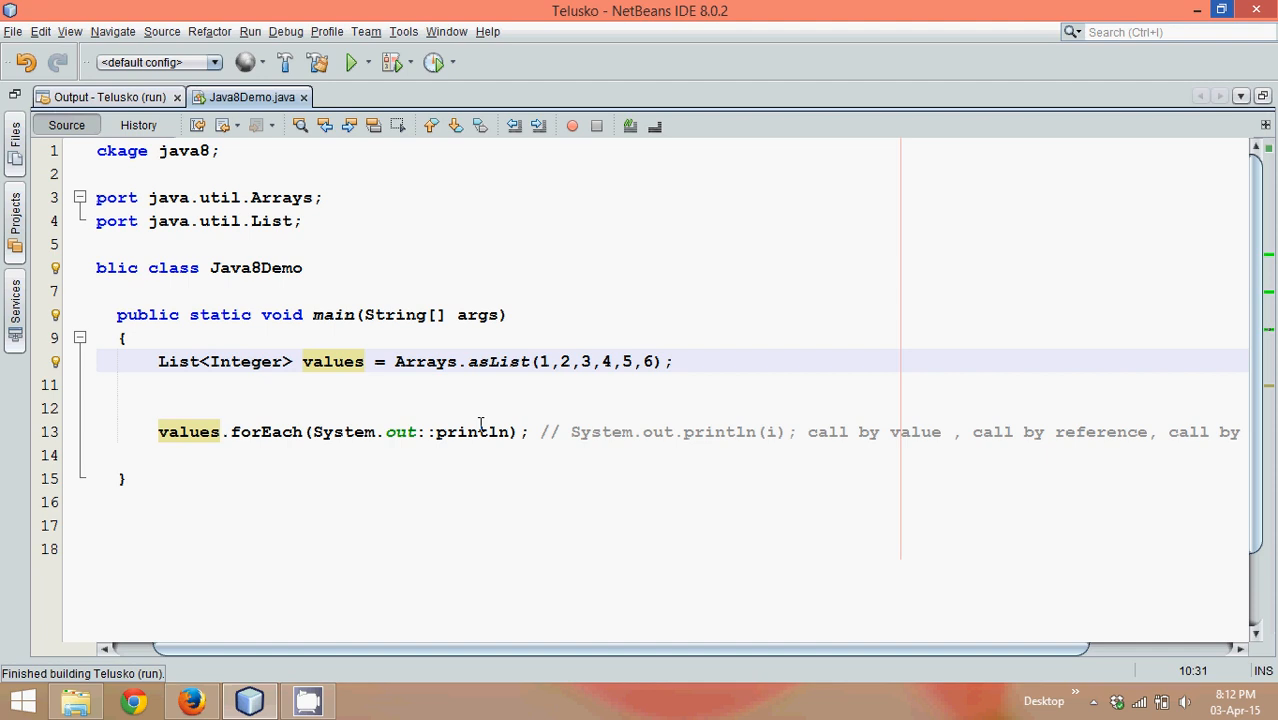
# Step: Replace System.out::println in forEach with the lambda i -> System.out.println(i)
pyautogui.doubleClick(470, 432)
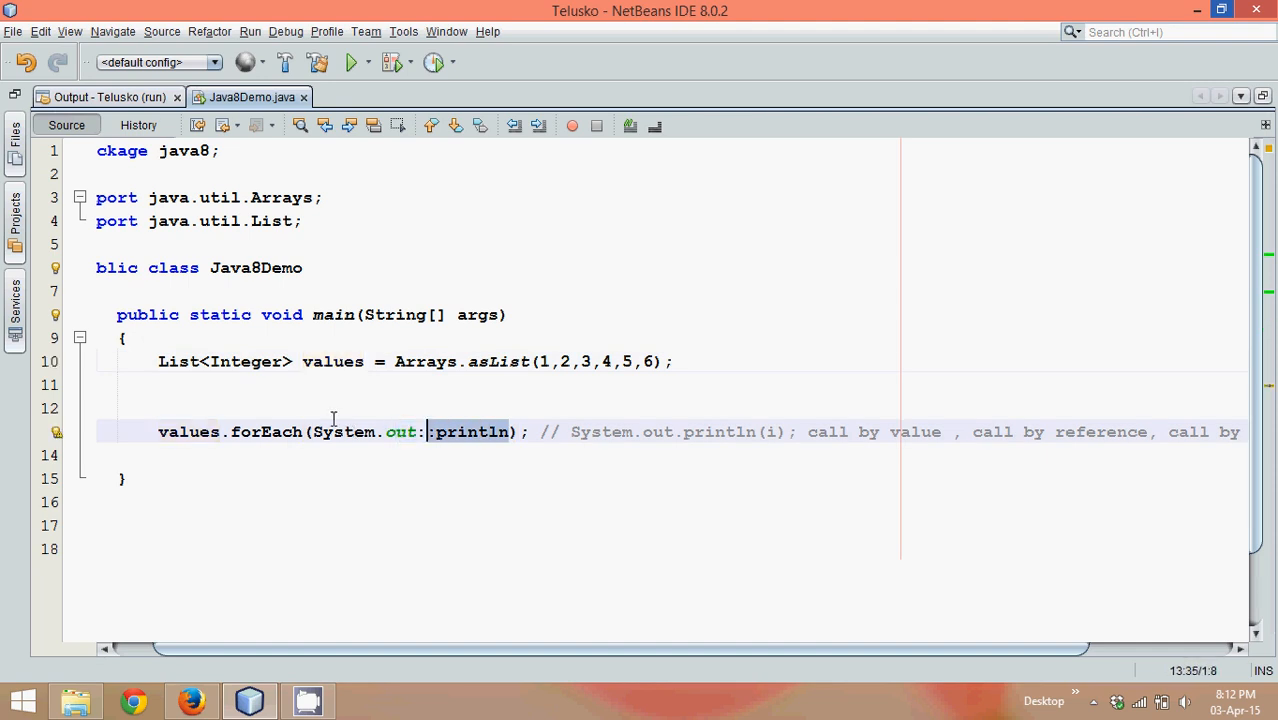
pyautogui.moveTo(316, 430)
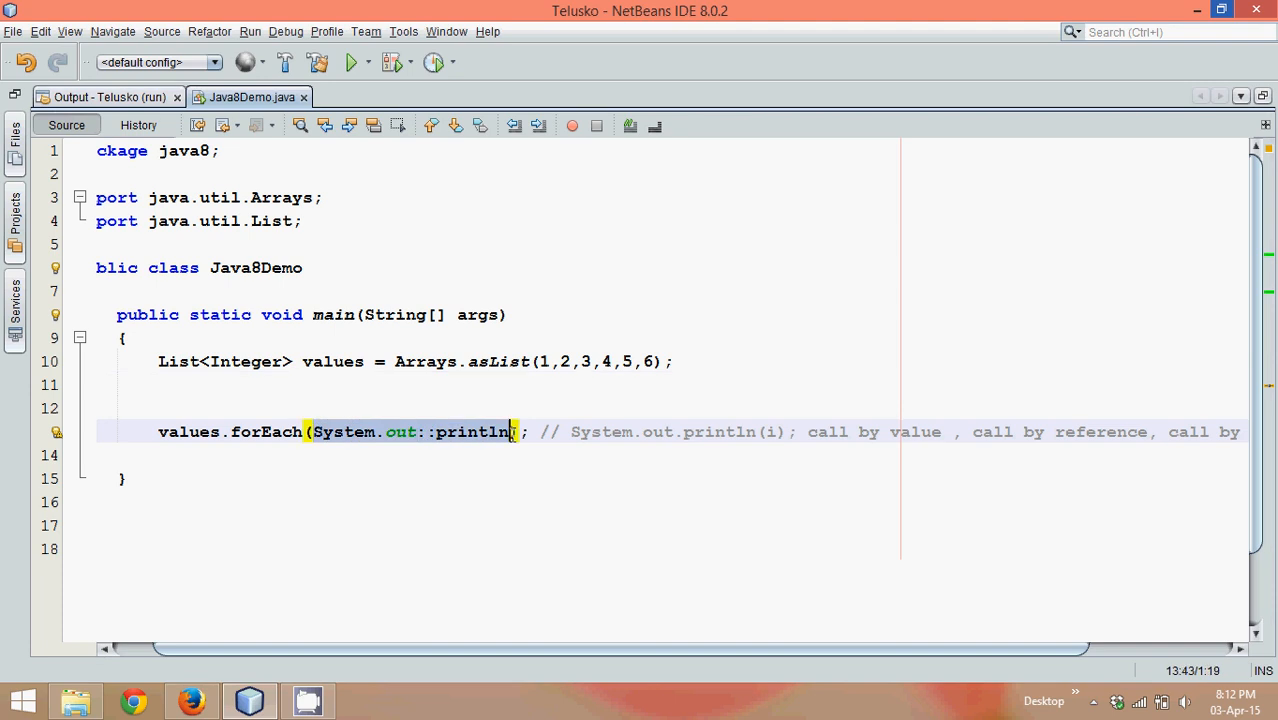
pyautogui.write('i ->')
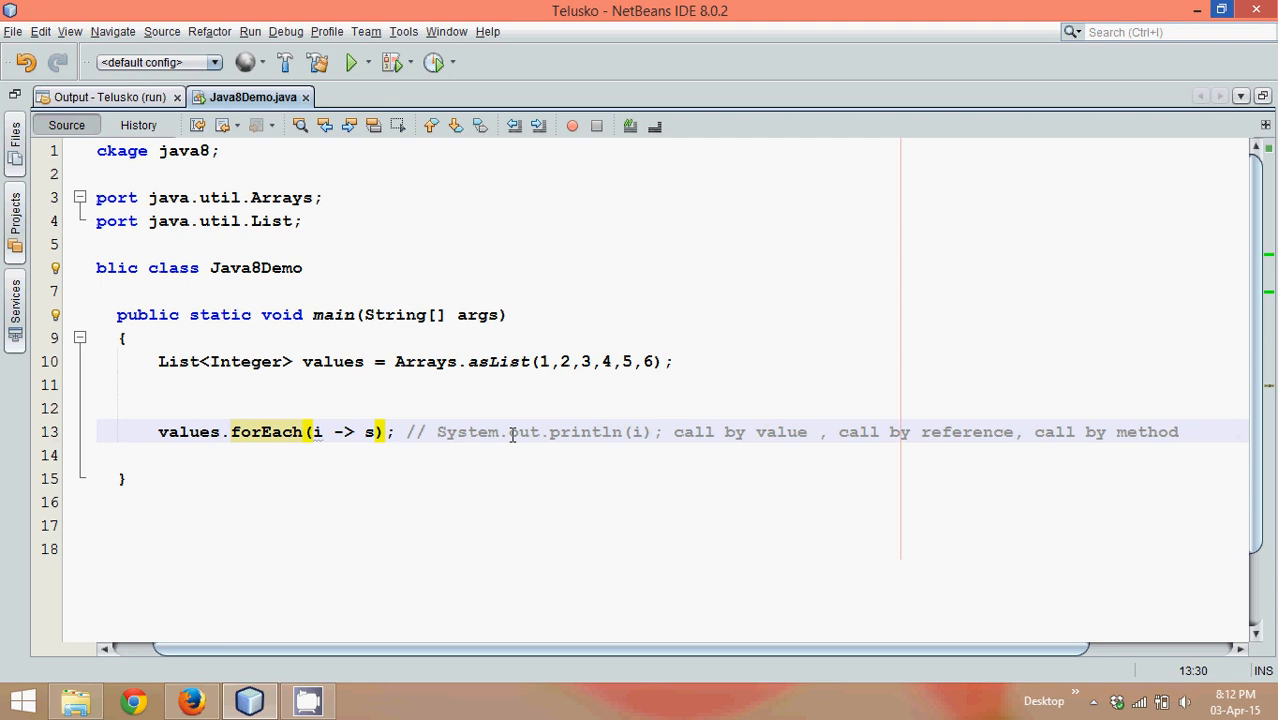
pyautogui.press('Backspace')
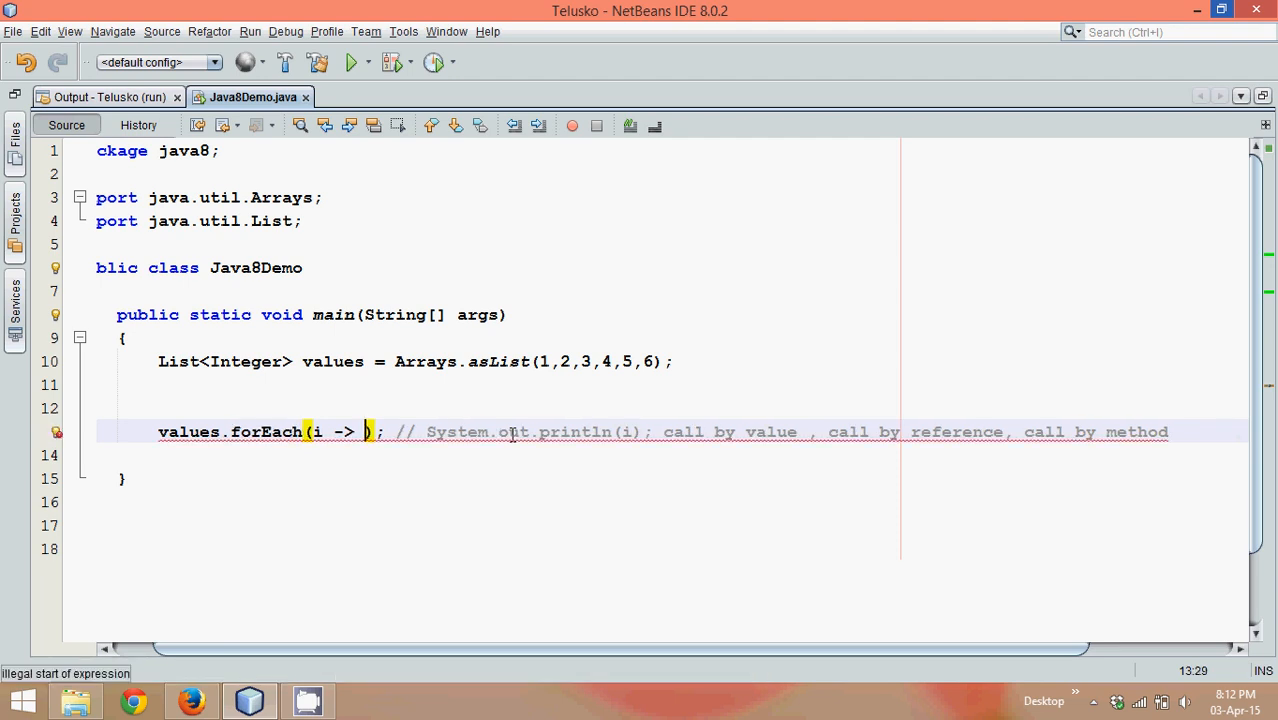
pyautogui.write('System.out.println(i')
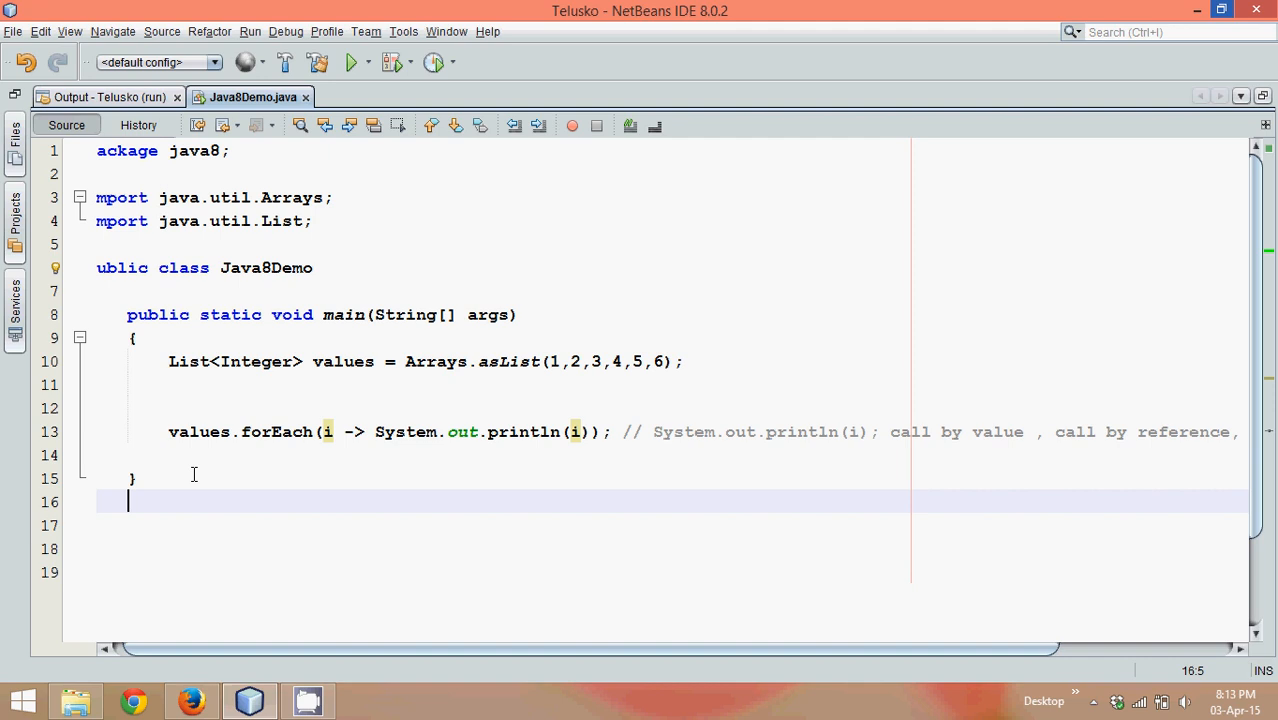
# Step: Add below main a static method doubleit(int i) whose body returns i*2
pyautogui.write('public')
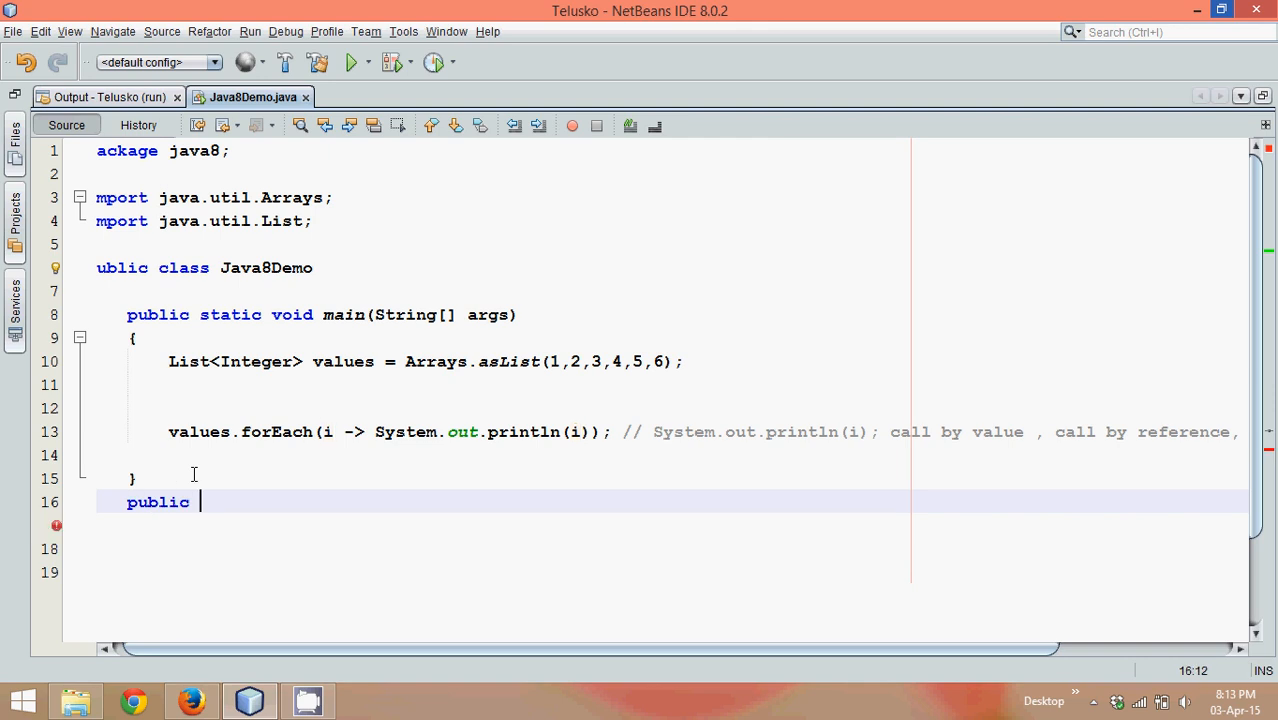
pyautogui.write('static void')
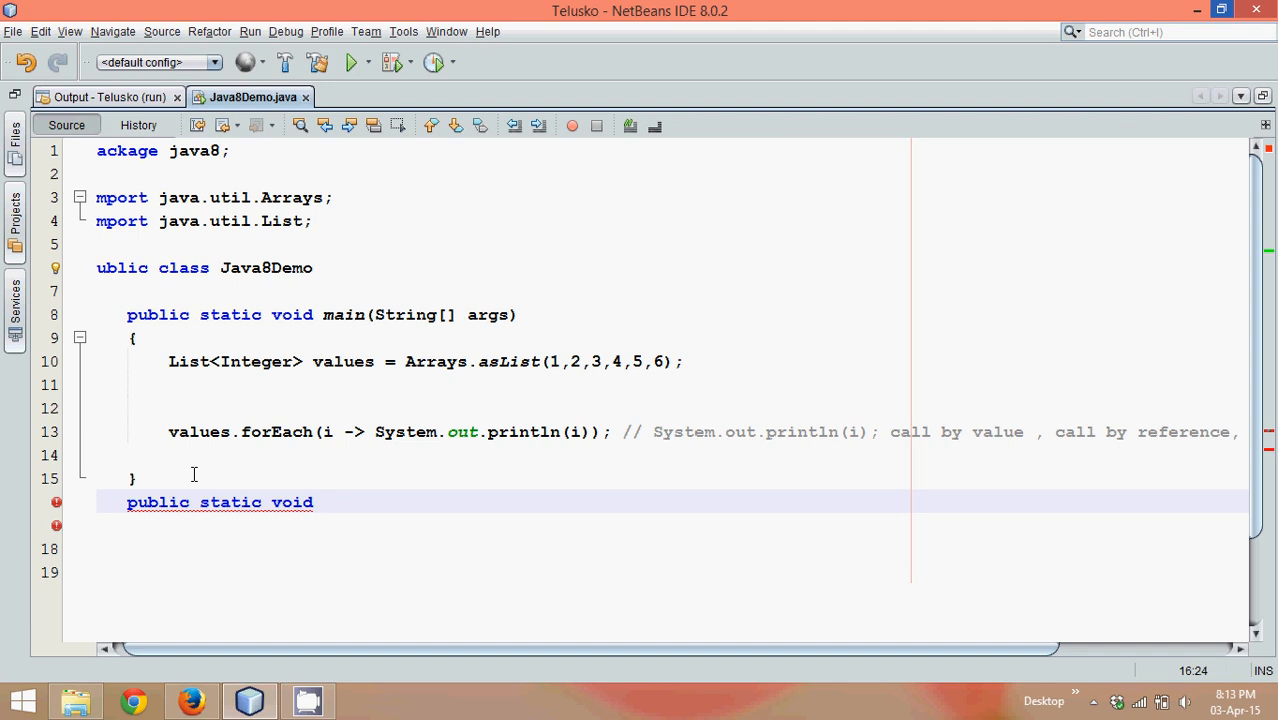
pyautogui.write('double')
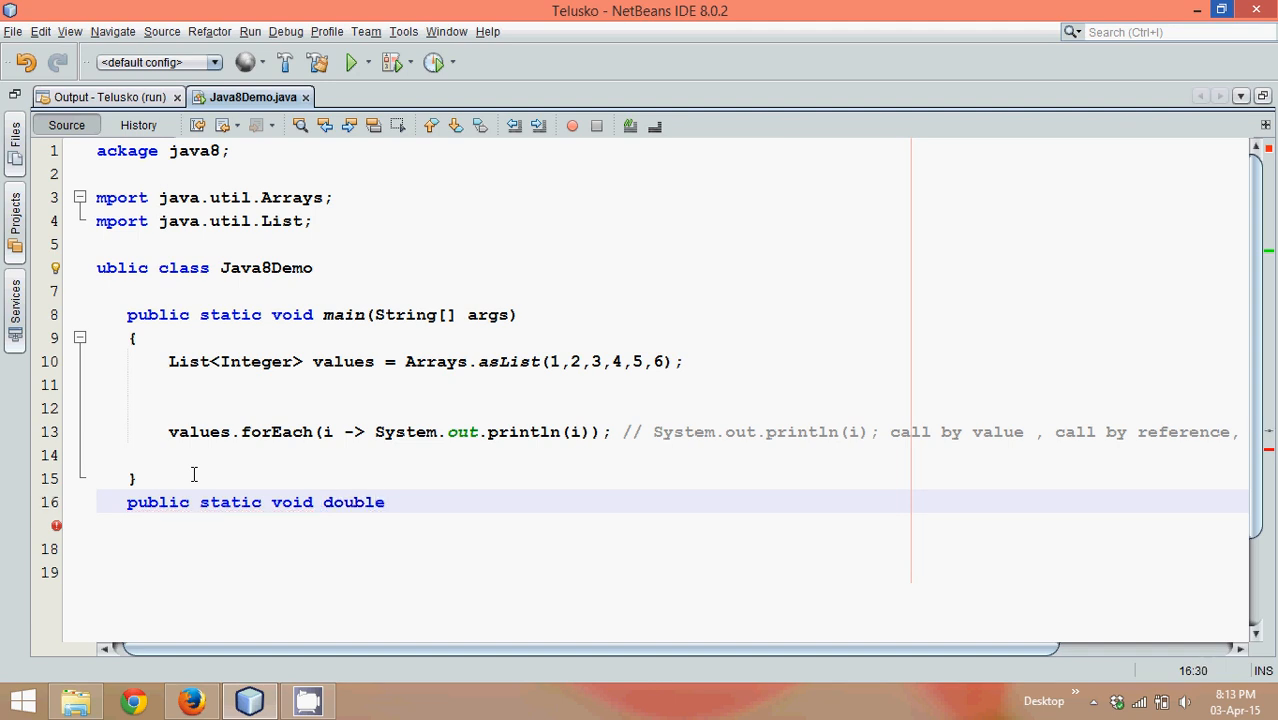
pyautogui.press('BackSpace')
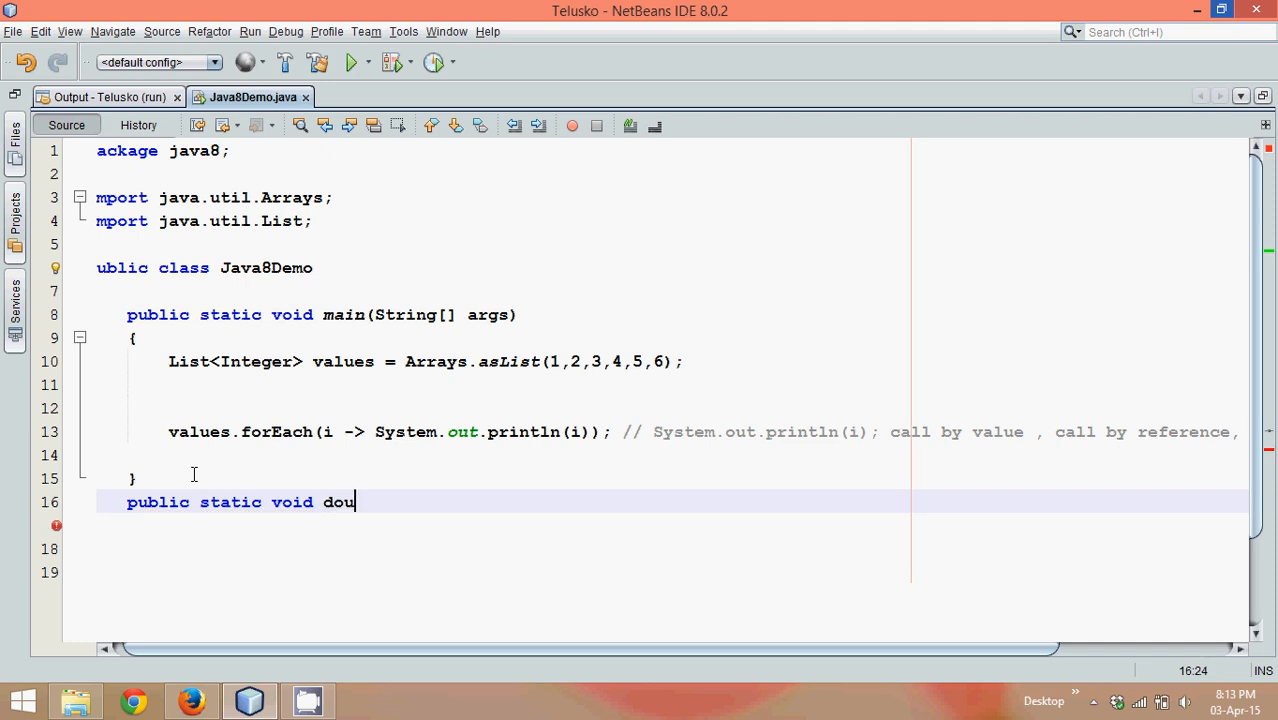
pyautogui.write('bleit(')
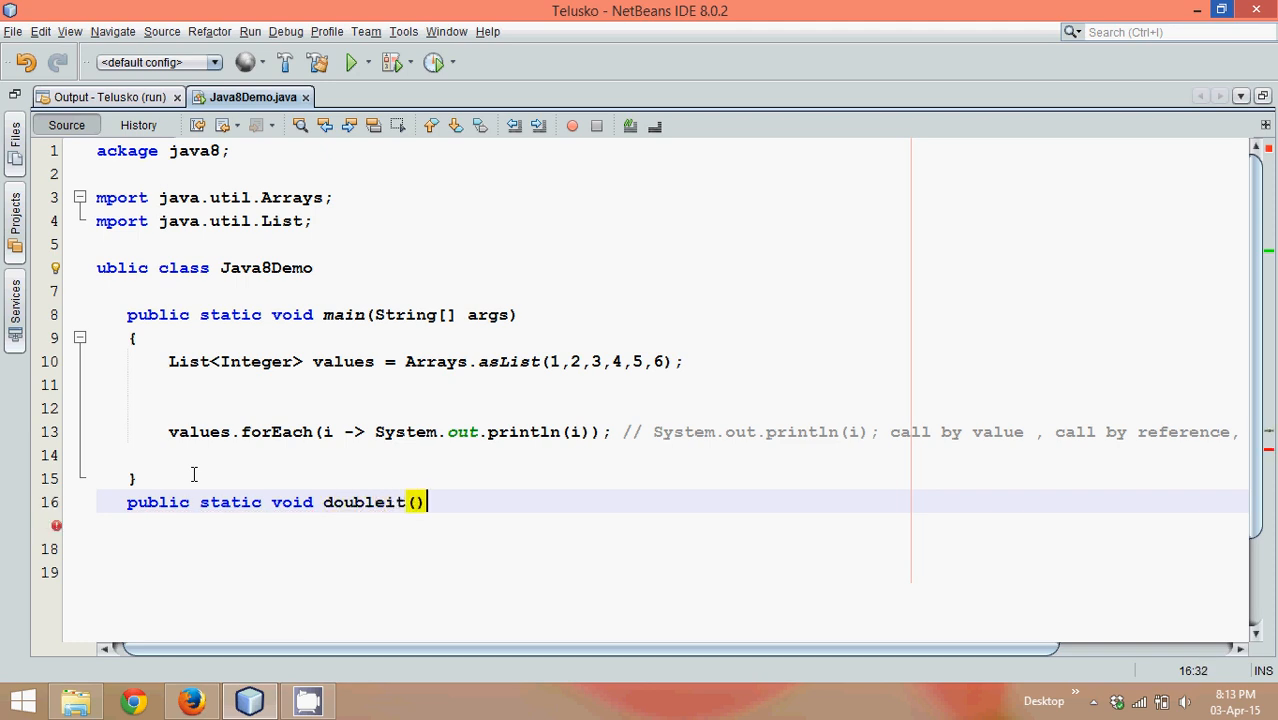
pyautogui.write('int i')
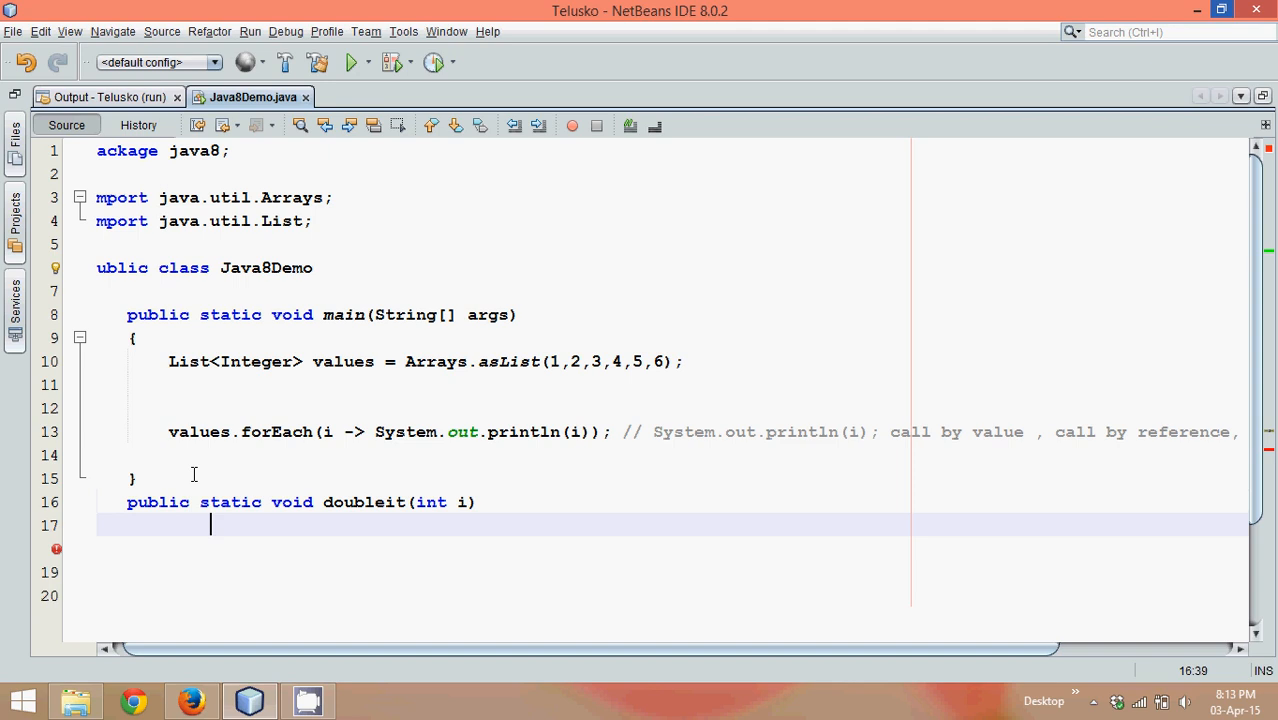
pyautogui.write('{')
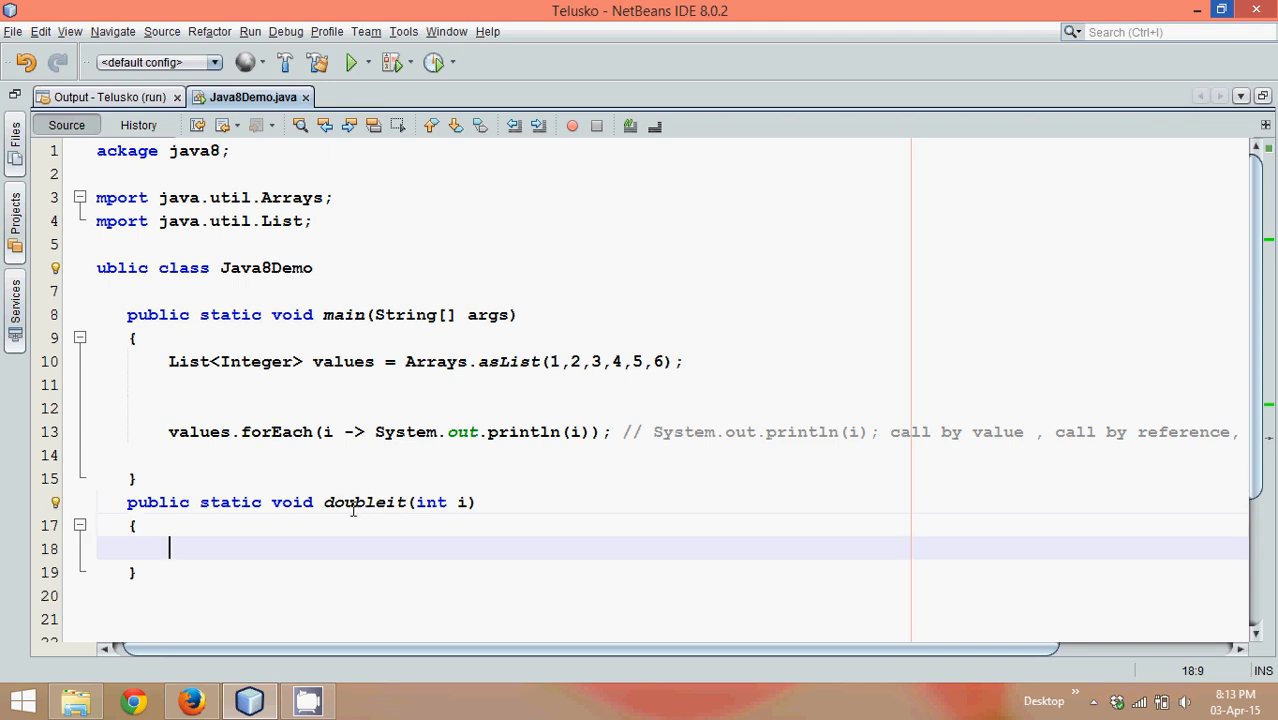
pyautogui.write('i')
pyautogui.write('return')
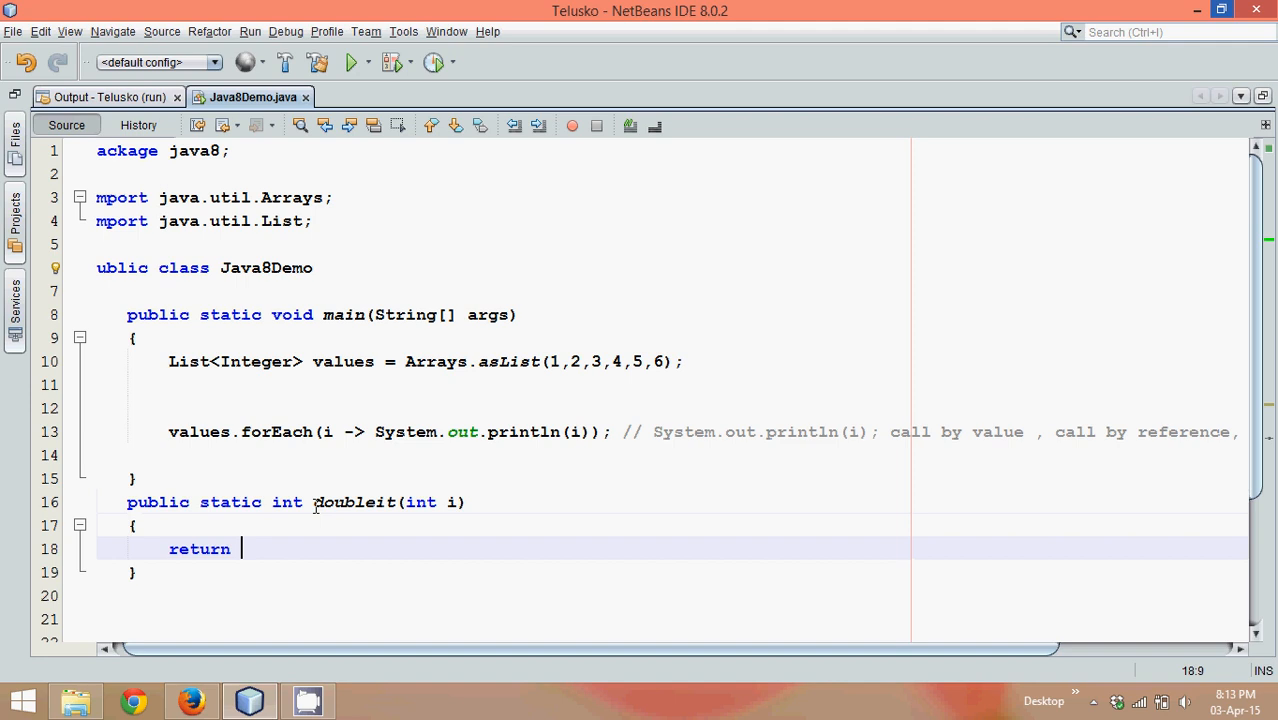
pyautogui.write('i')
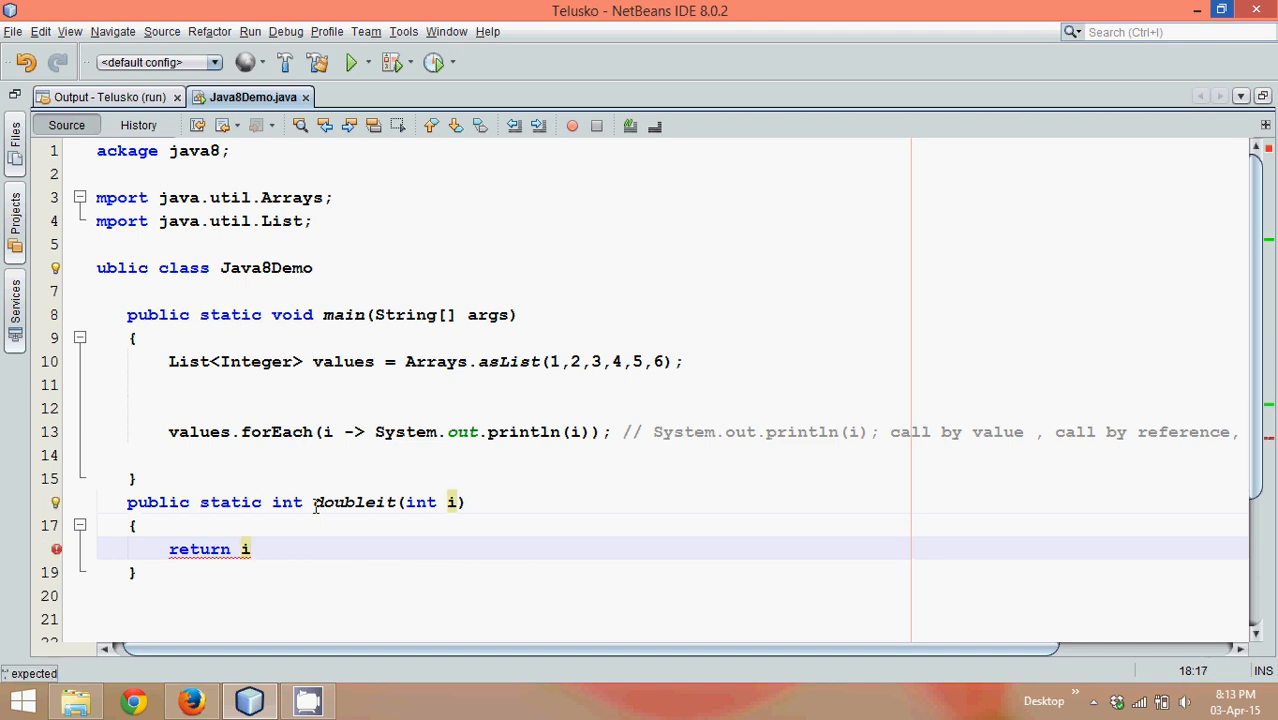
pyautogui.write('*2;')
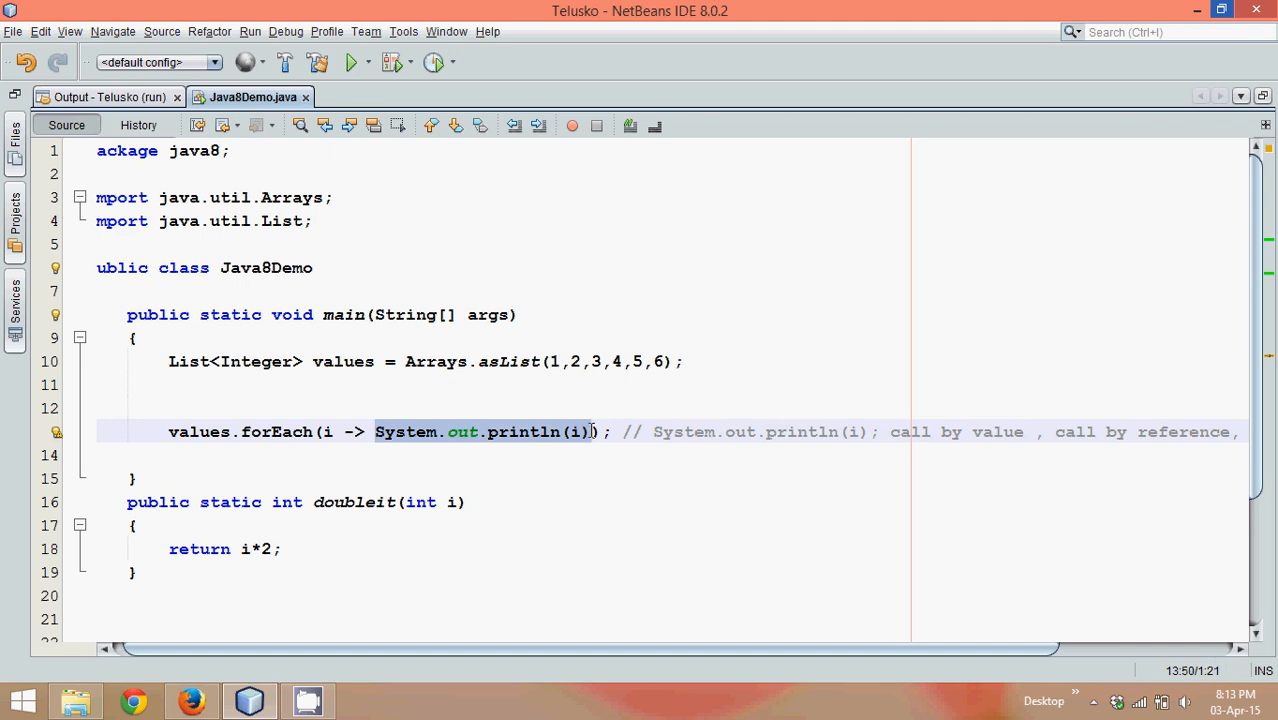
# Step: Make the forEach lambda call doubleit(i), run the file, and return to the source
pyautogui.write('doubleit()')
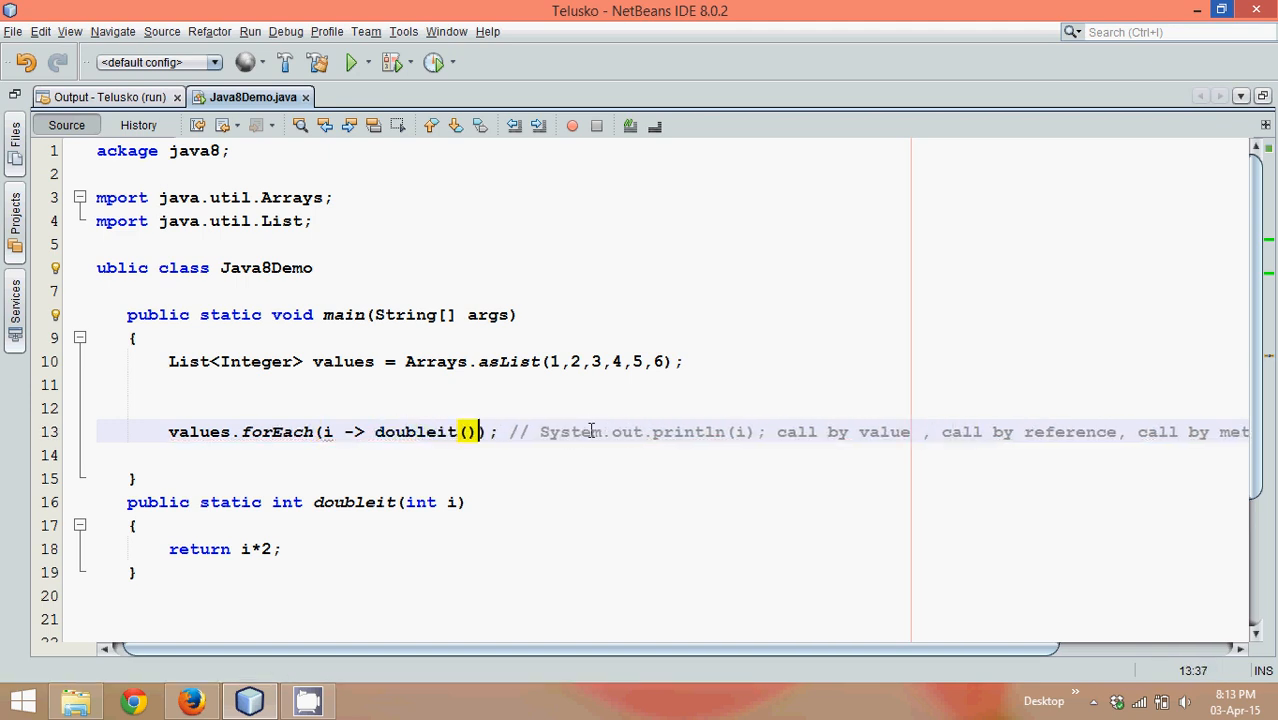
pyautogui.write('i')
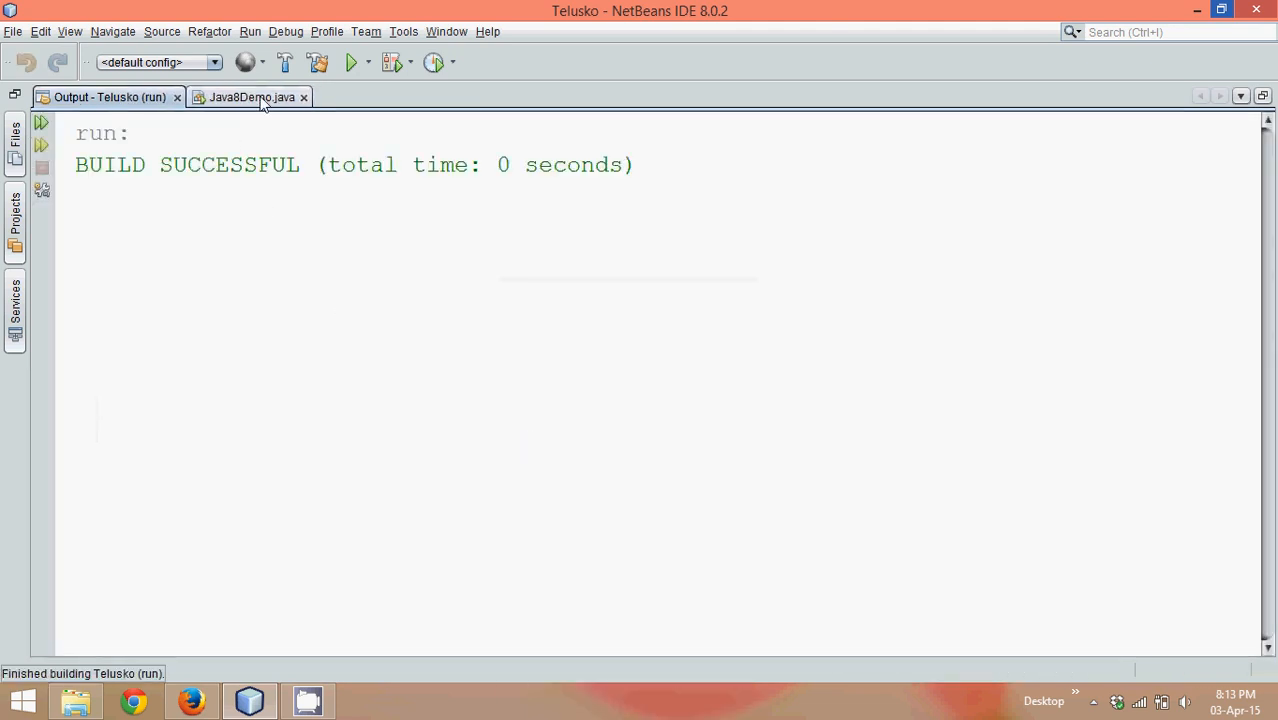
pyautogui.click(252, 96)
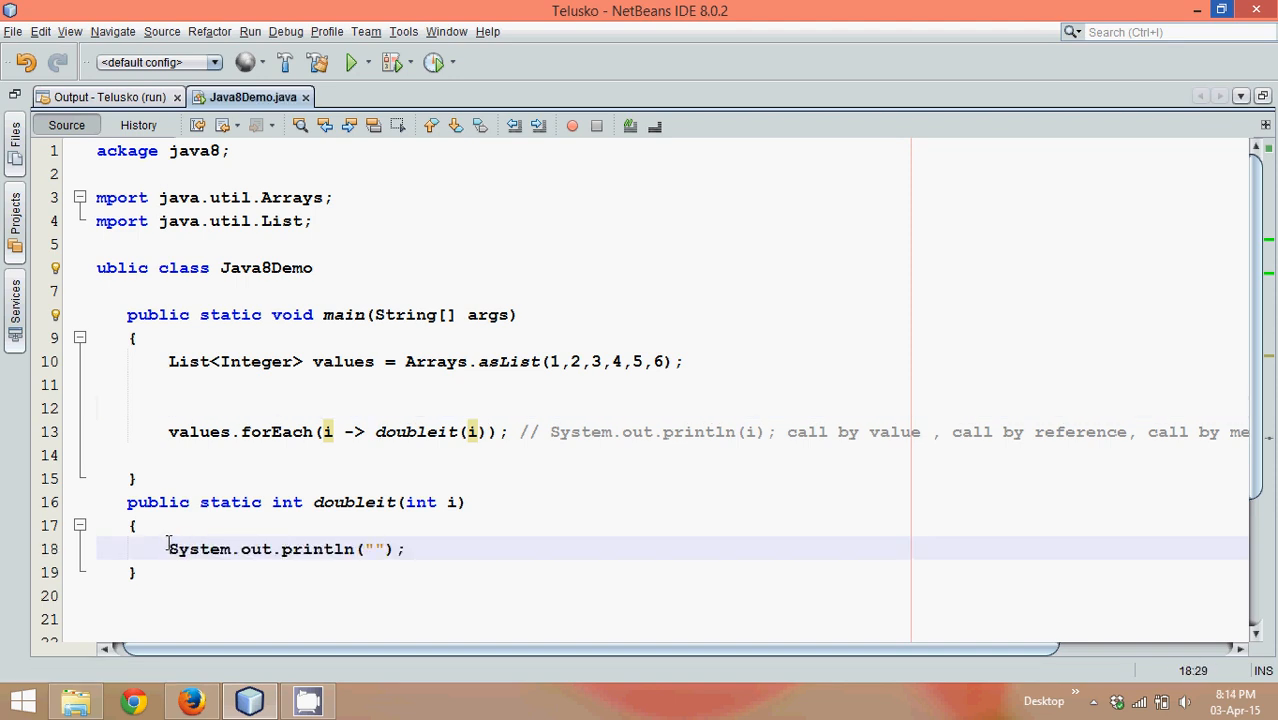
# Step: Make doubleit print i*2 and run the file, which outputs 2, 4, 6, 8, 10, 12
pyautogui.write('i*2')
pyautogui.click(282, 502)
pyautogui.write('void')
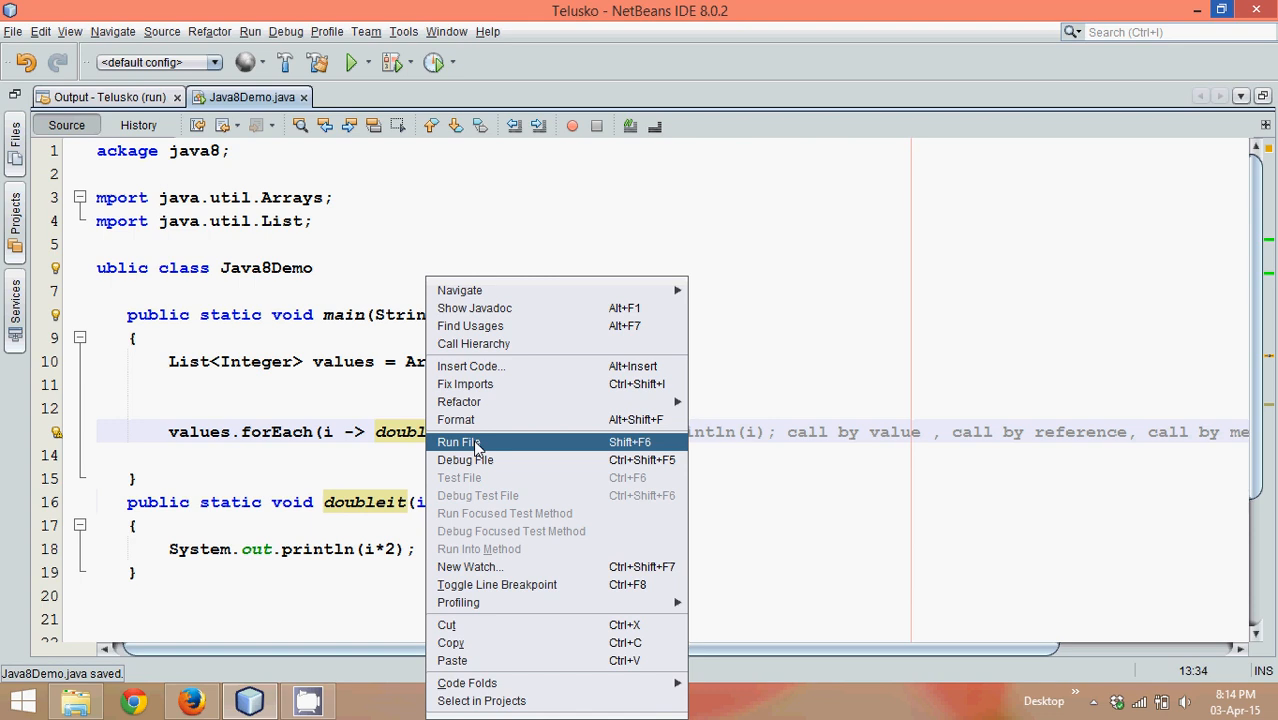
pyautogui.click(458, 442)
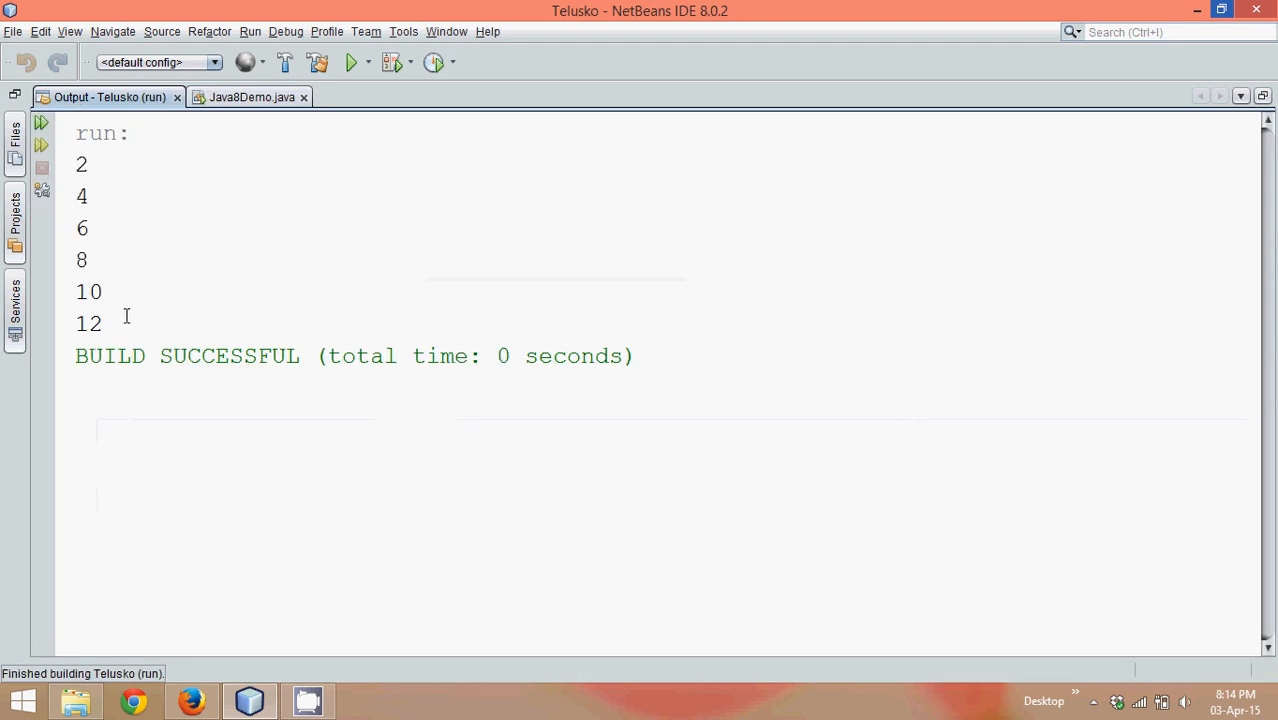
pyautogui.moveTo(90, 160); pyautogui.dragTo(96, 330)
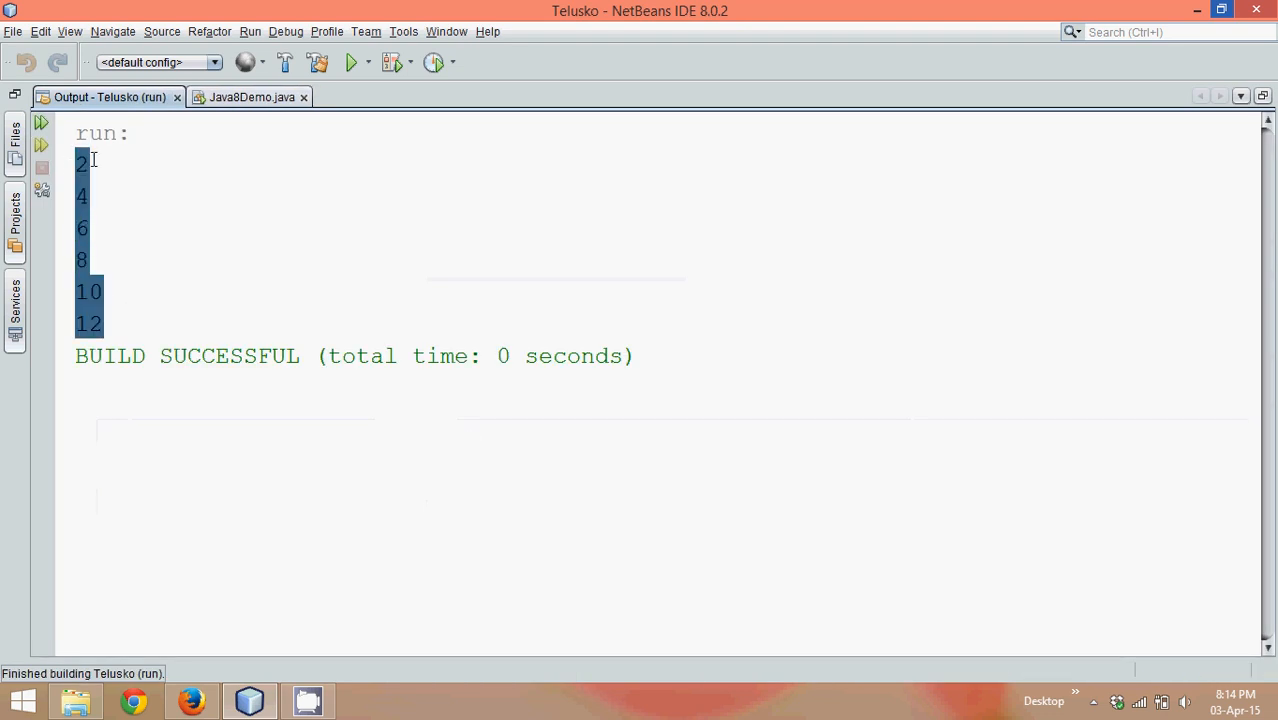
pyautogui.click(90, 196)
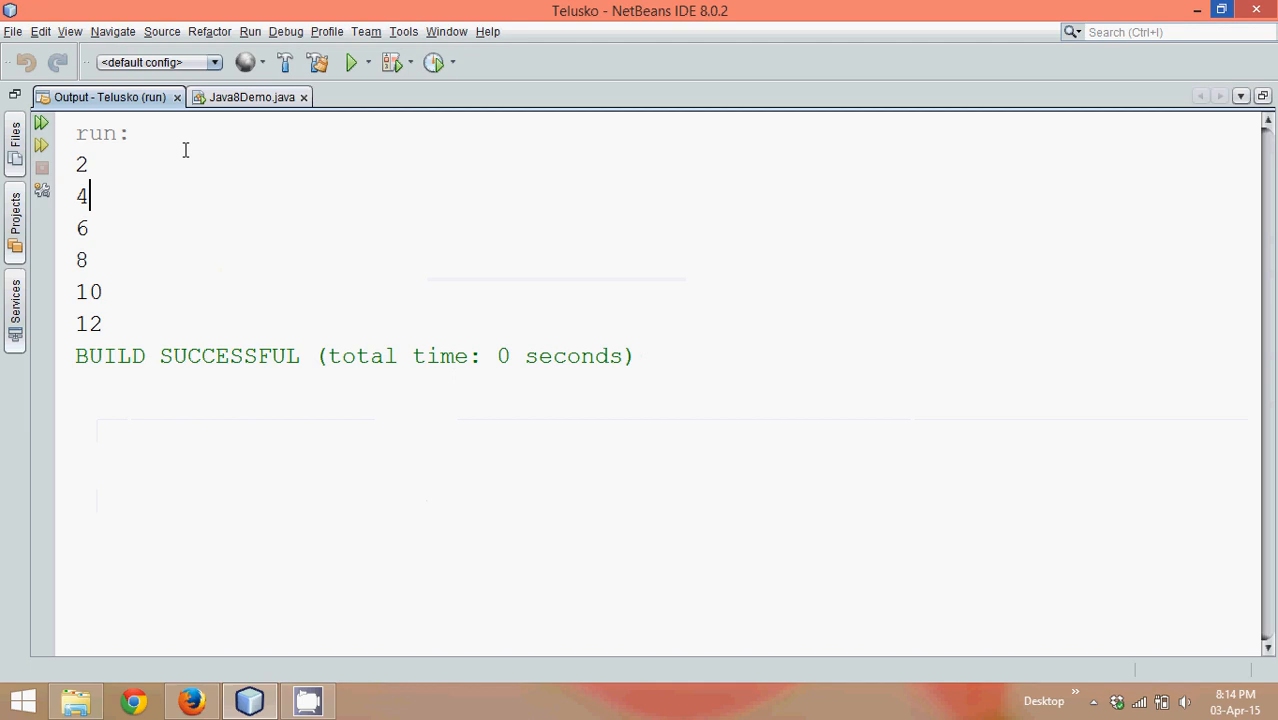
pyautogui.click(252, 96)
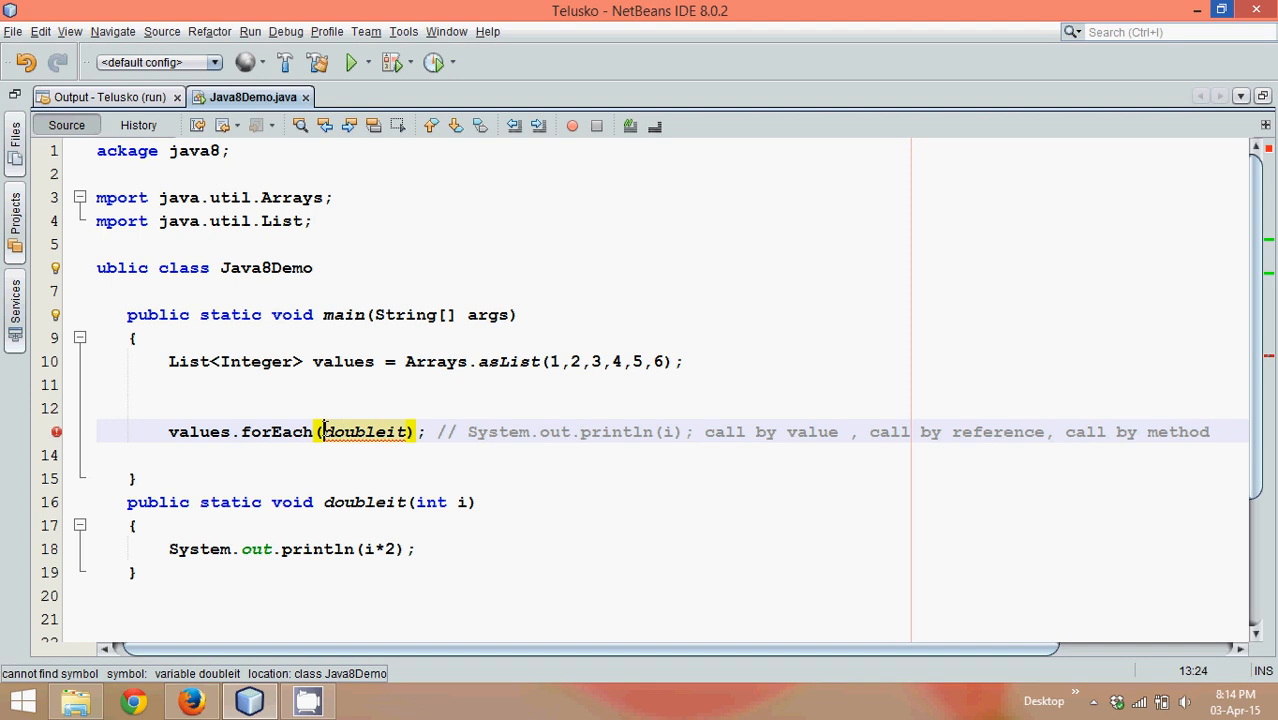
# Step: Pass Java8Demo::doubleit to forEach and run it, printing 2 through 12 again
pyautogui.write('Java8')
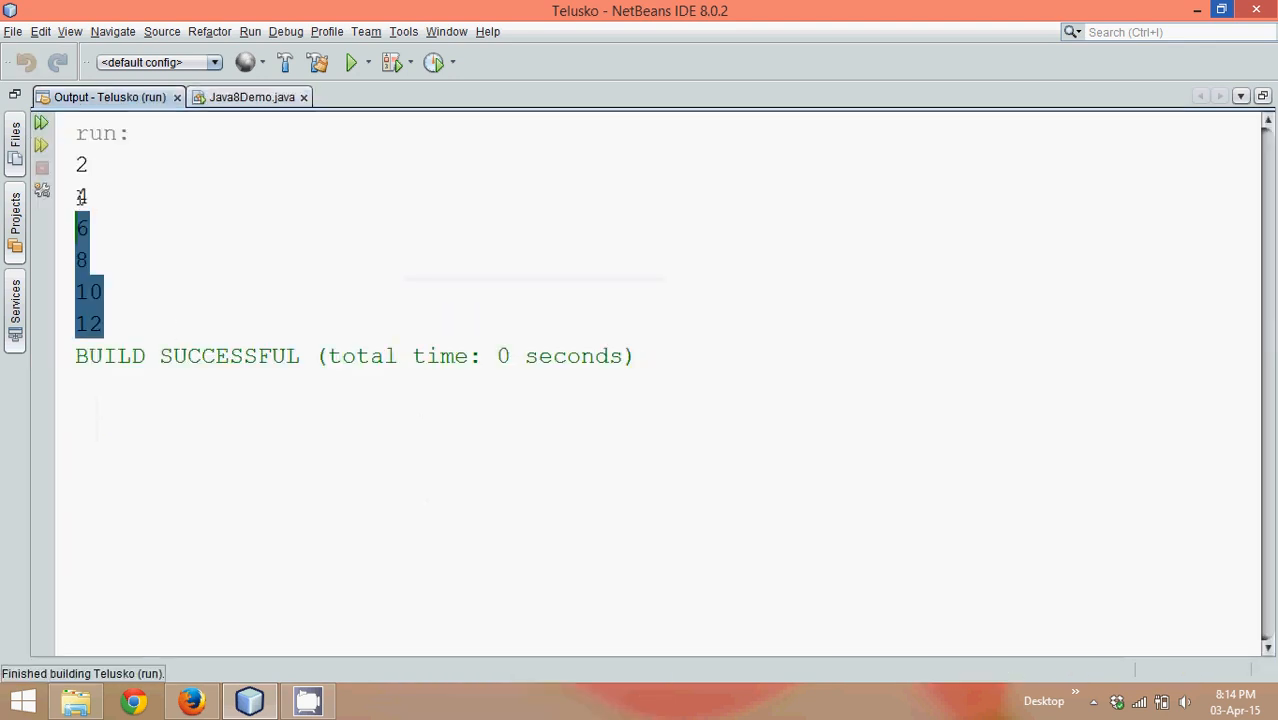
pyautogui.click(252, 96)
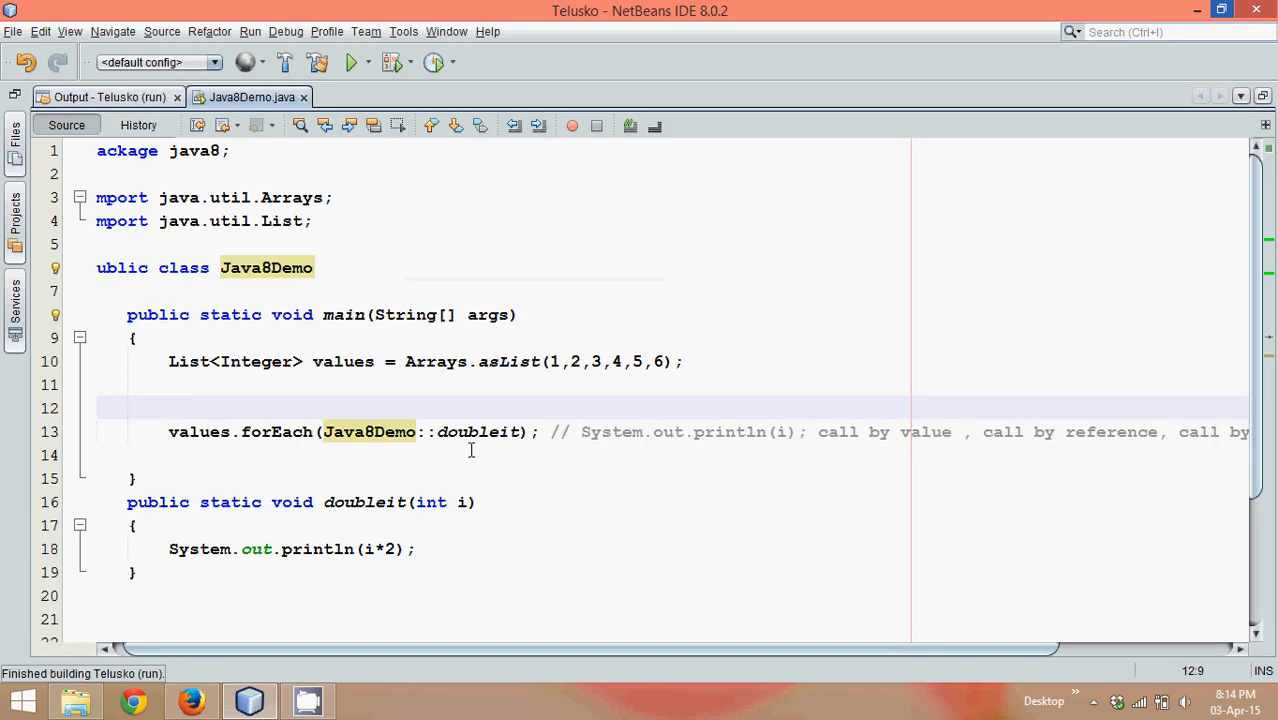